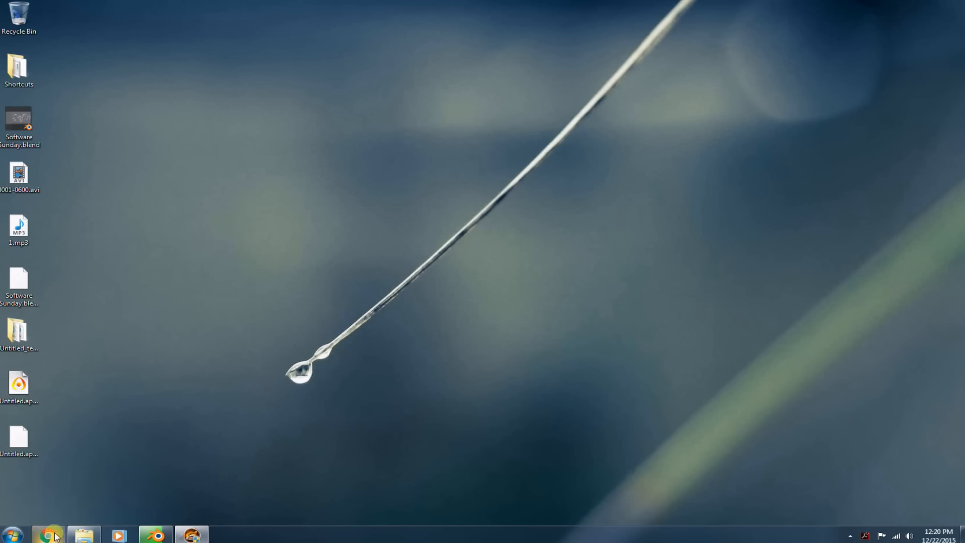
- Search Google for DBAN in Chrome and open the official dban.org result
left_click(48, 533)
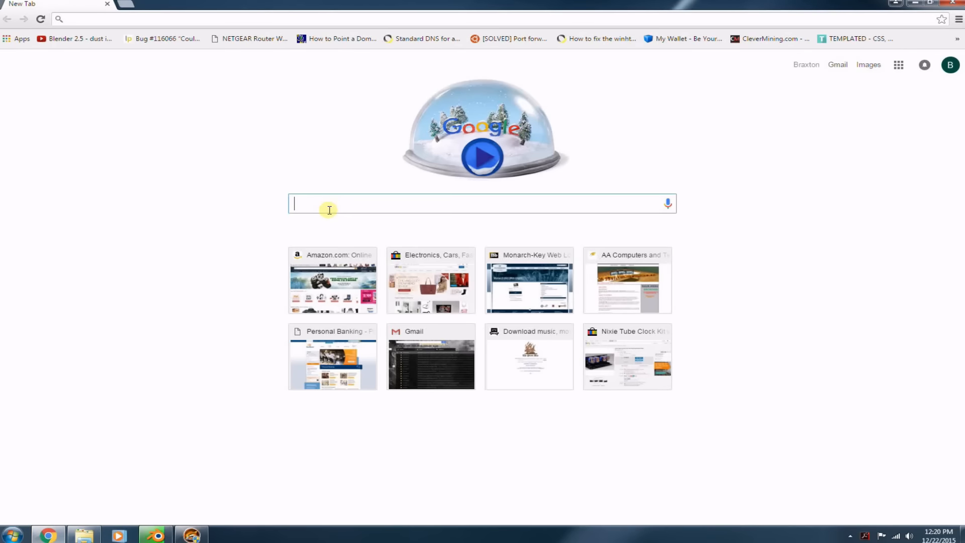
type("DBAN")
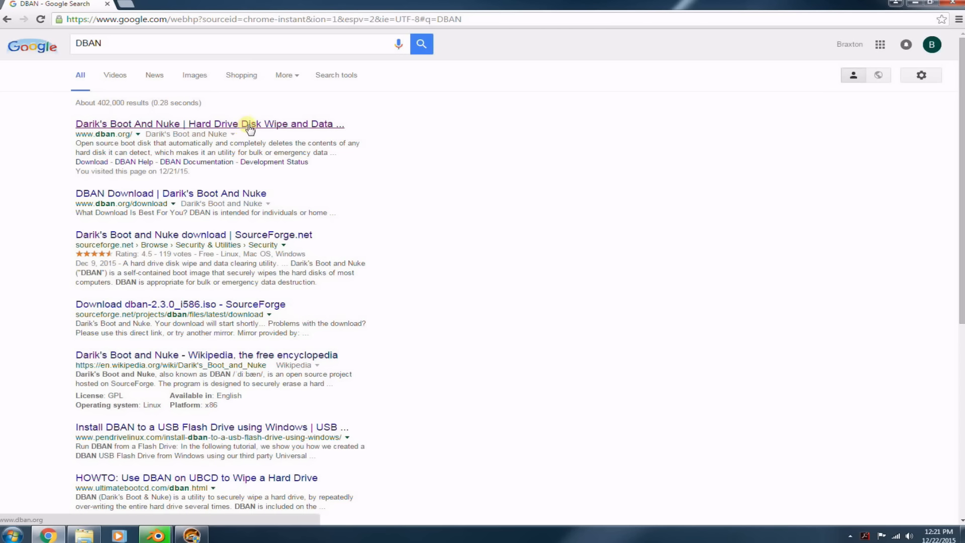
left_click(209, 123)
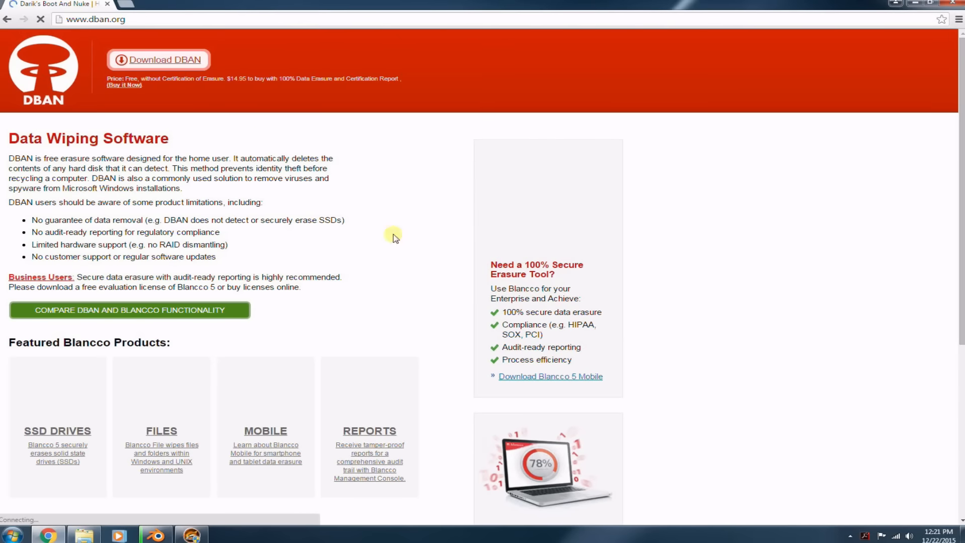
mouse_move(362, 289)
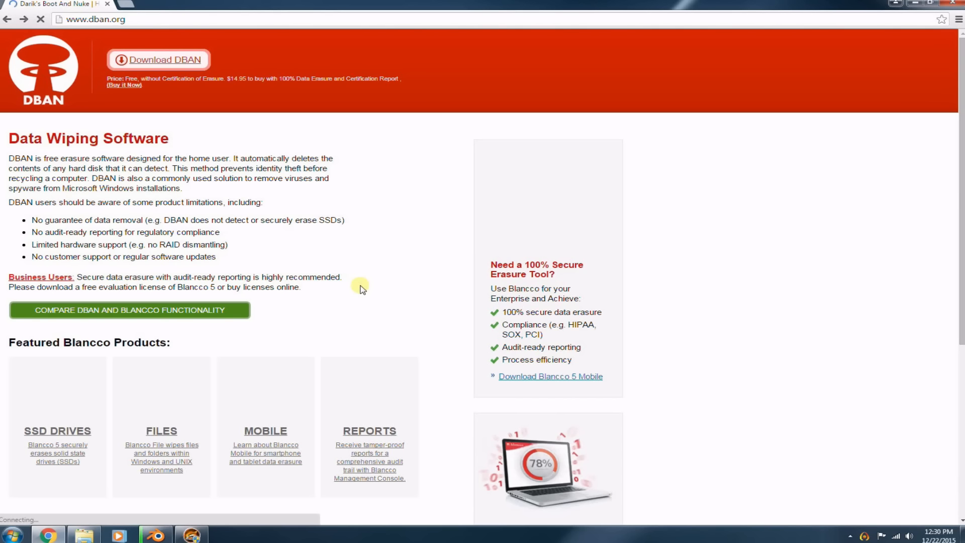
mouse_move(493, 300)
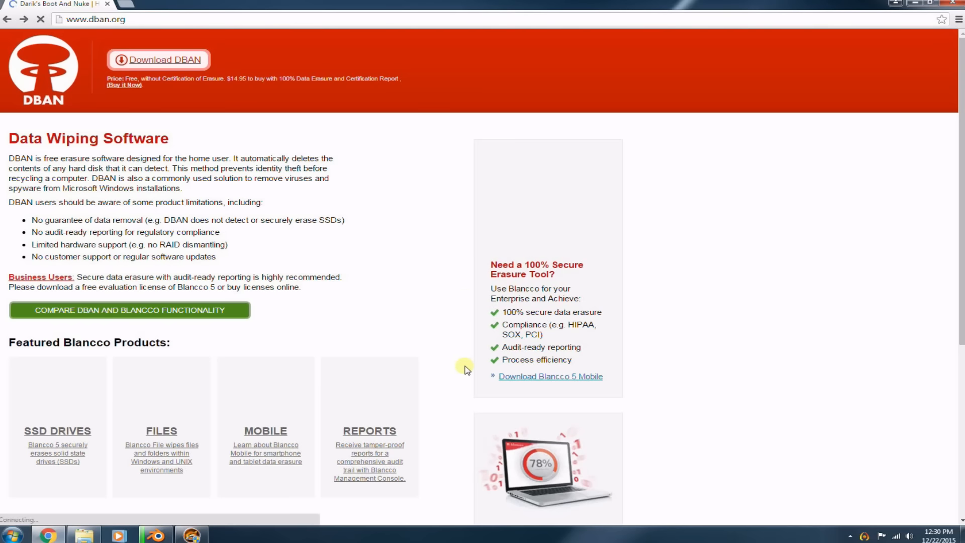
mouse_move(391, 218)
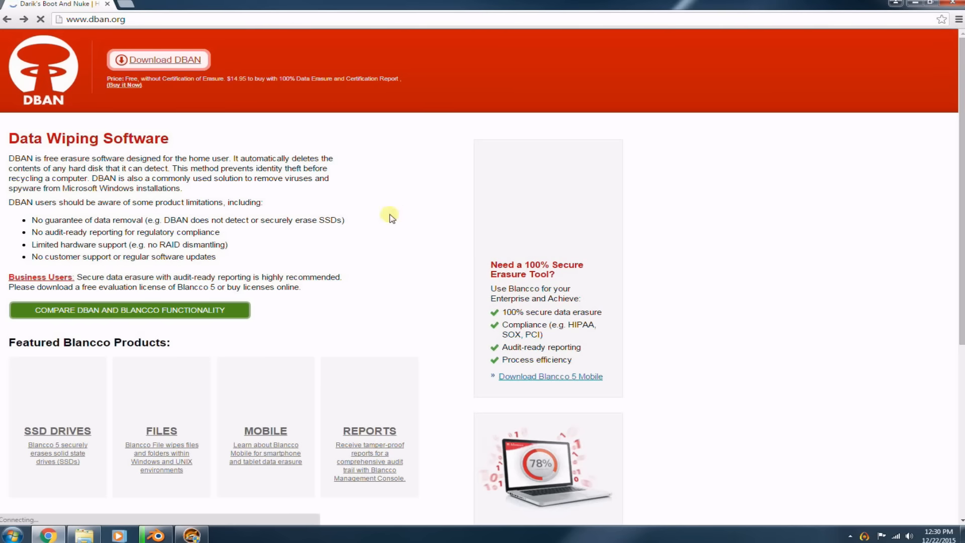
- Look over the dban.org home page and follow the footer Download link
scroll("down", 3)
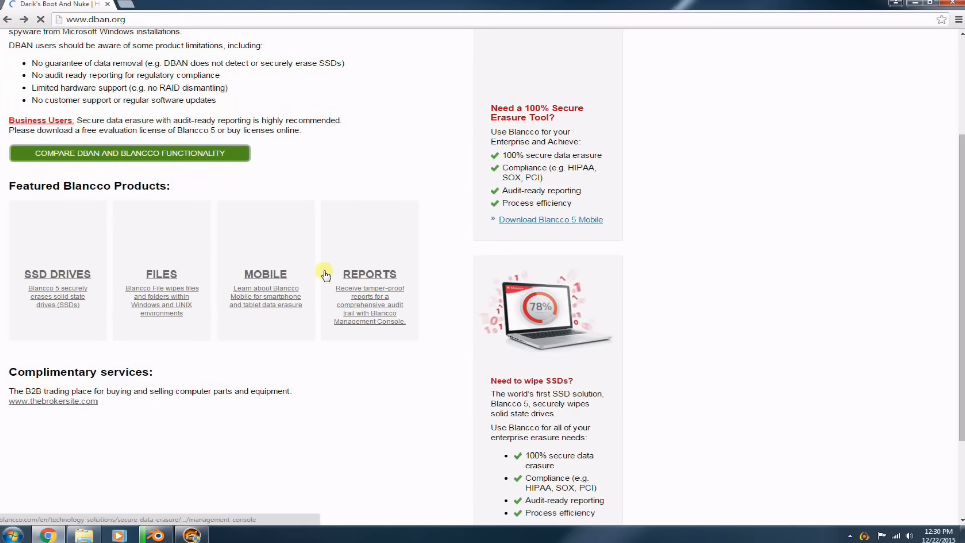
scroll("down", 3)
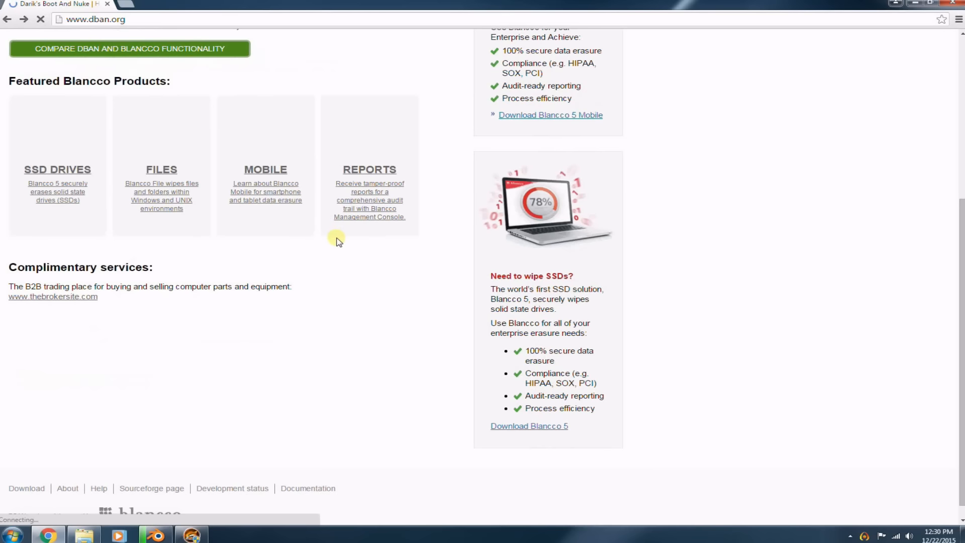
scroll("up", 3)
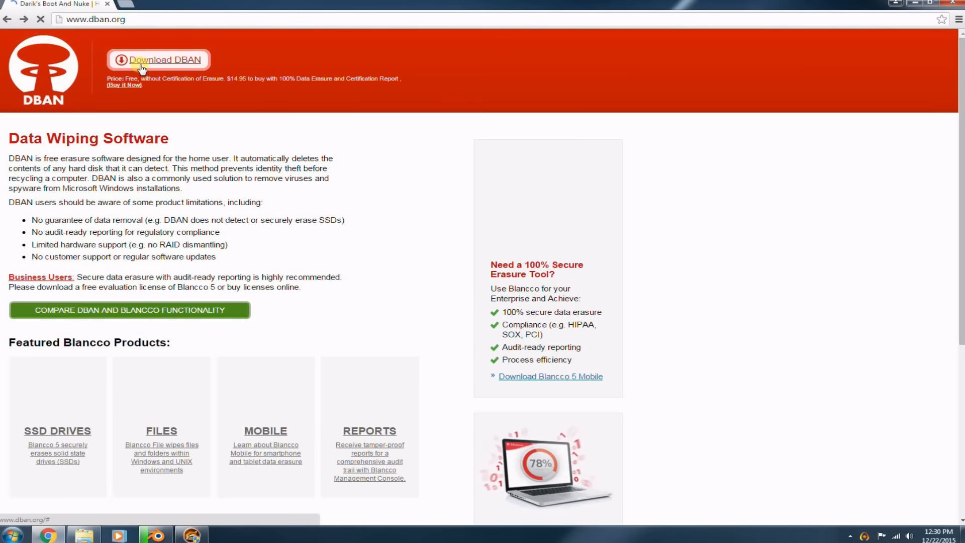
scroll("down", 3)
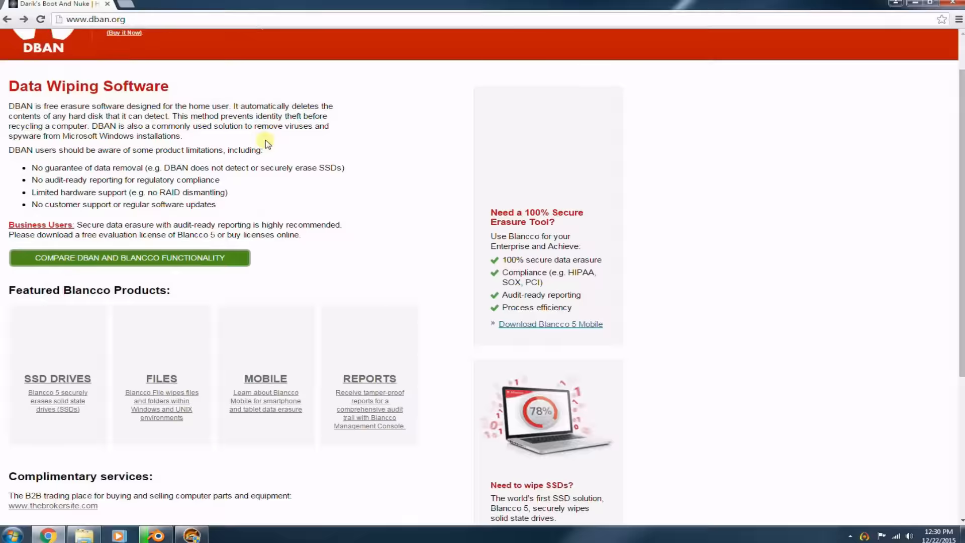
scroll("down", 3)
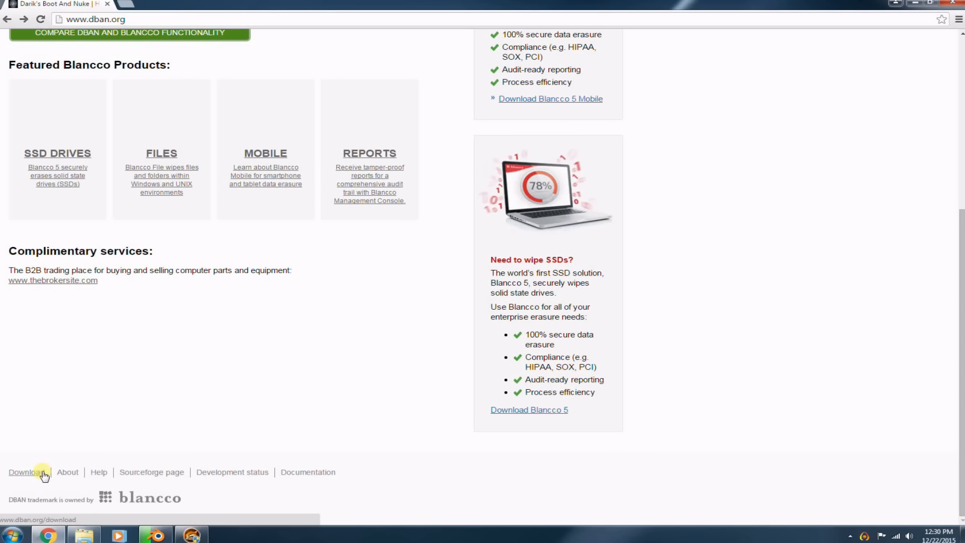
left_click(24, 472)
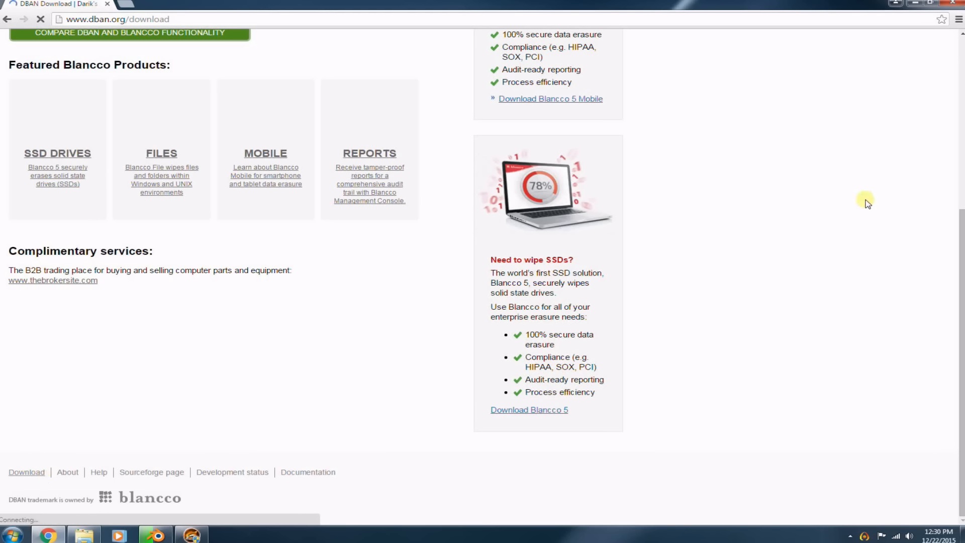
mouse_move(877, 218)
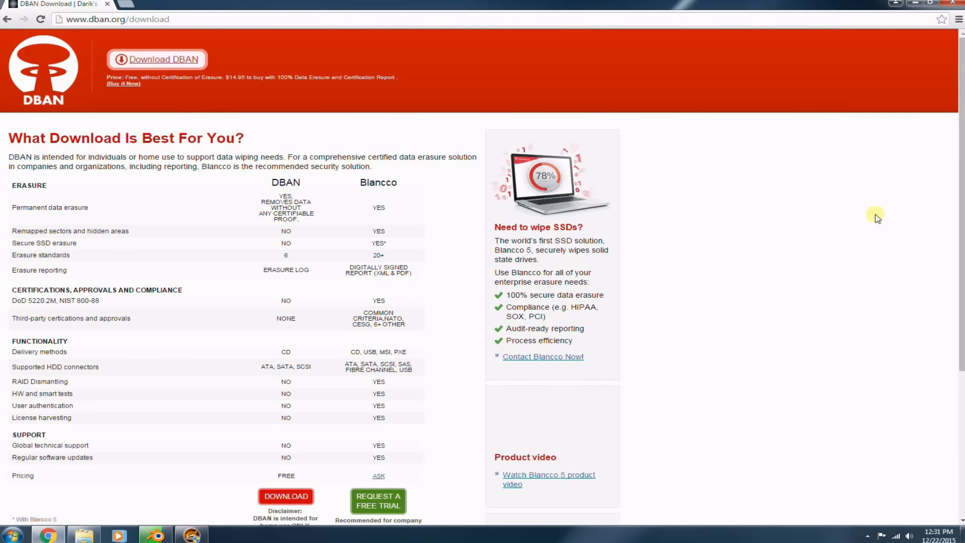
mouse_move(286, 242)
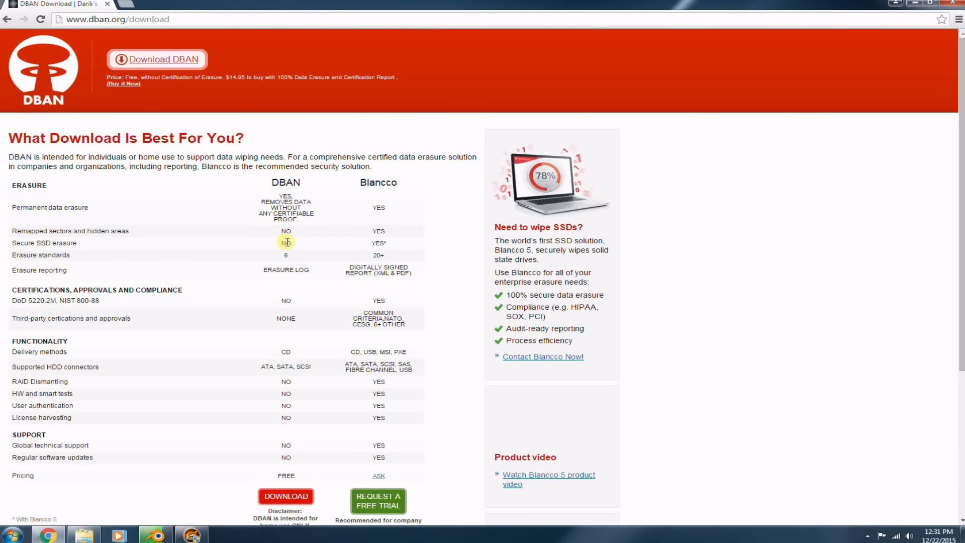
- Start the dban-2.3.0_i586.iso download from the SourceForge mirror
scroll("down", 3)
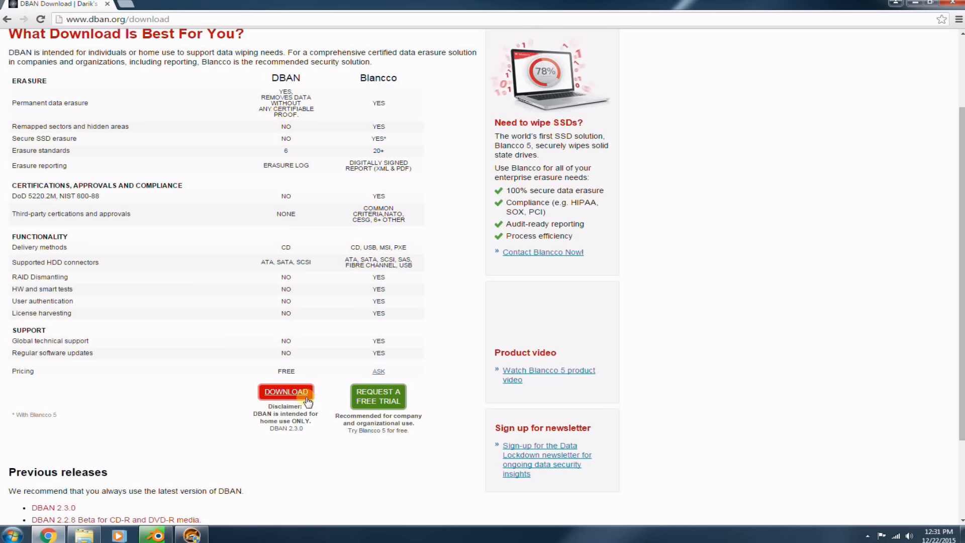
left_click(285, 391)
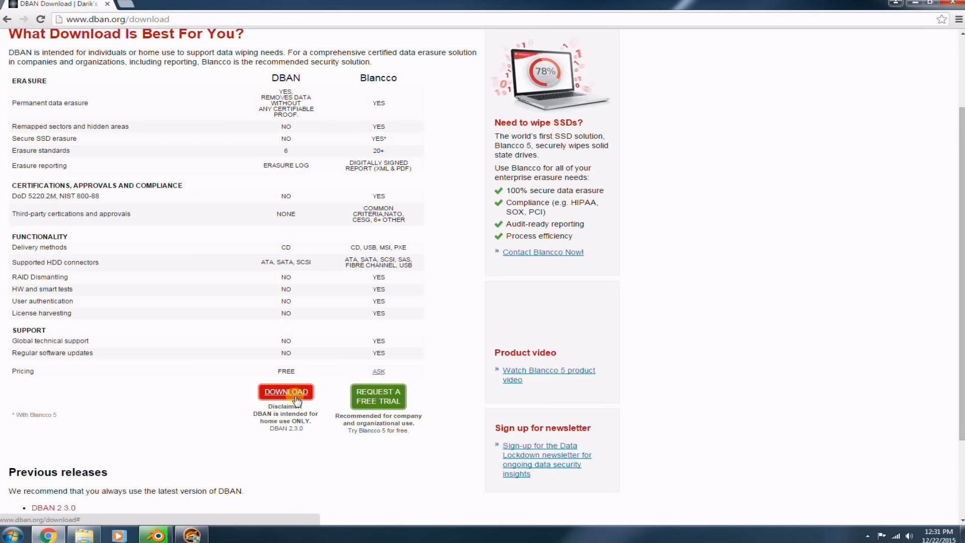
left_click(284, 392)
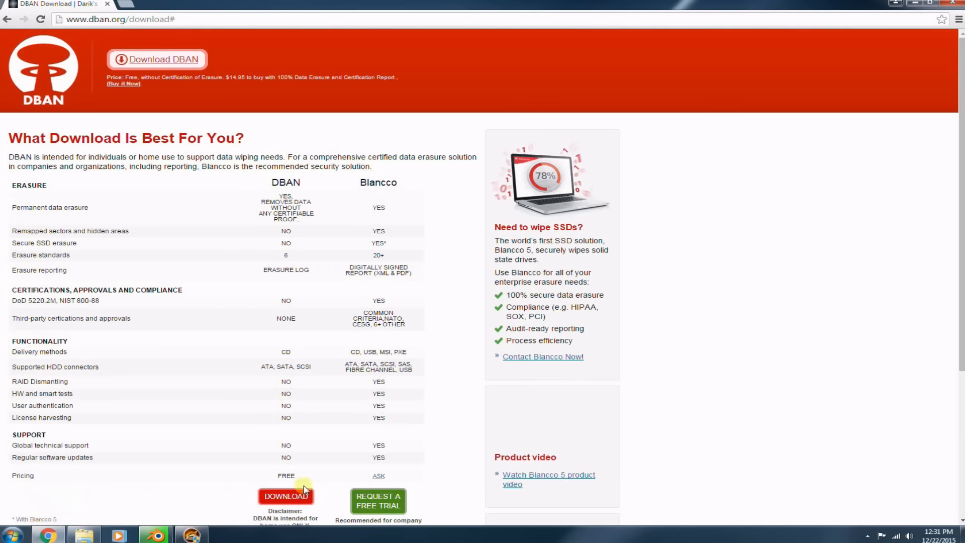
scroll("down", 3)
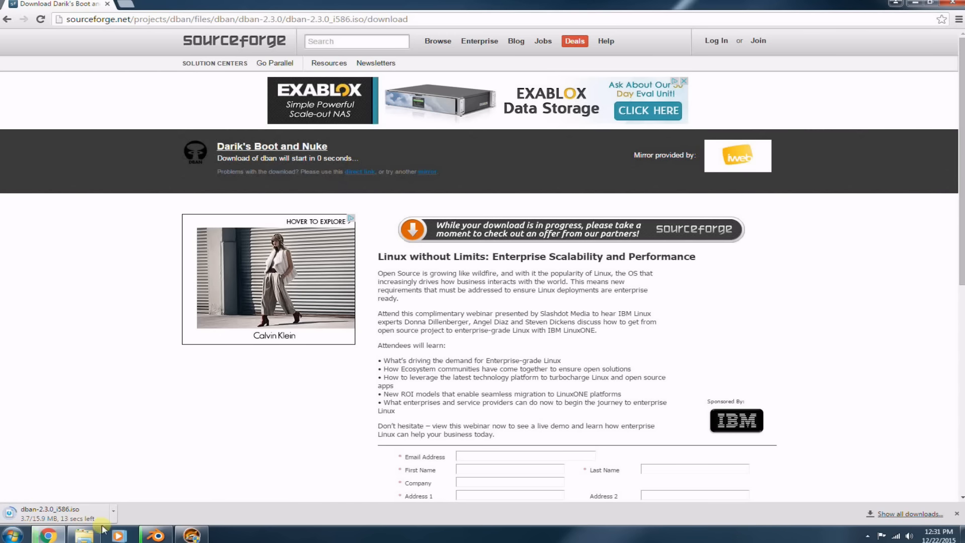
mouse_move(83, 532)
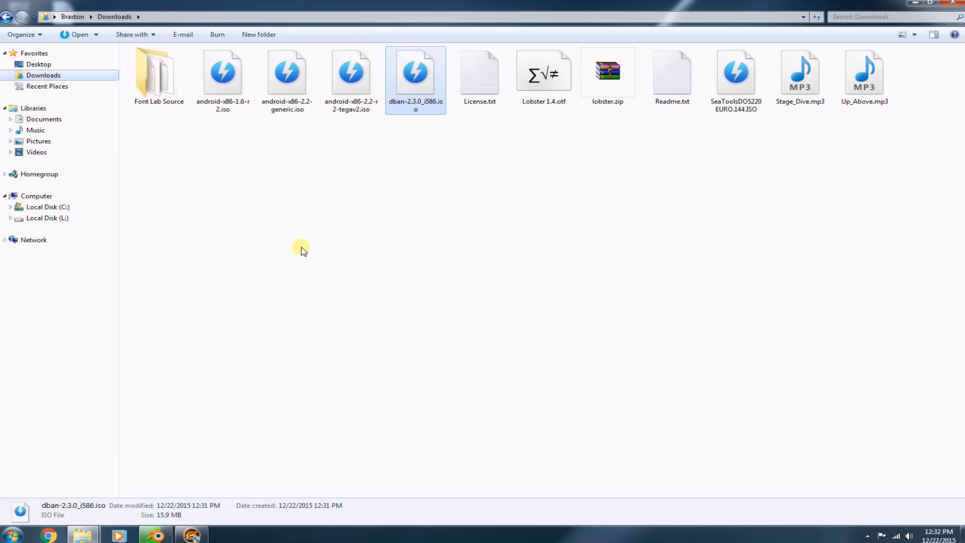
mouse_move(305, 256)
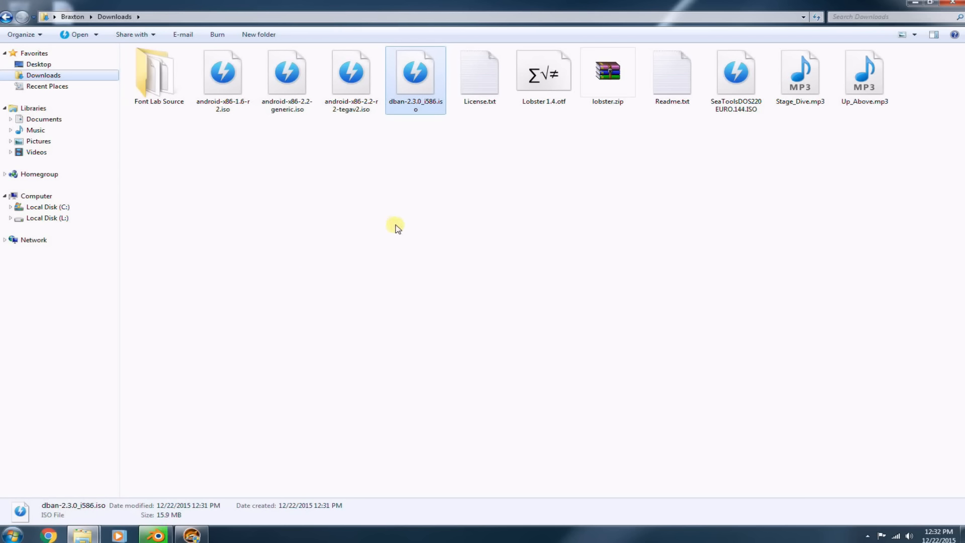
mouse_move(459, 255)
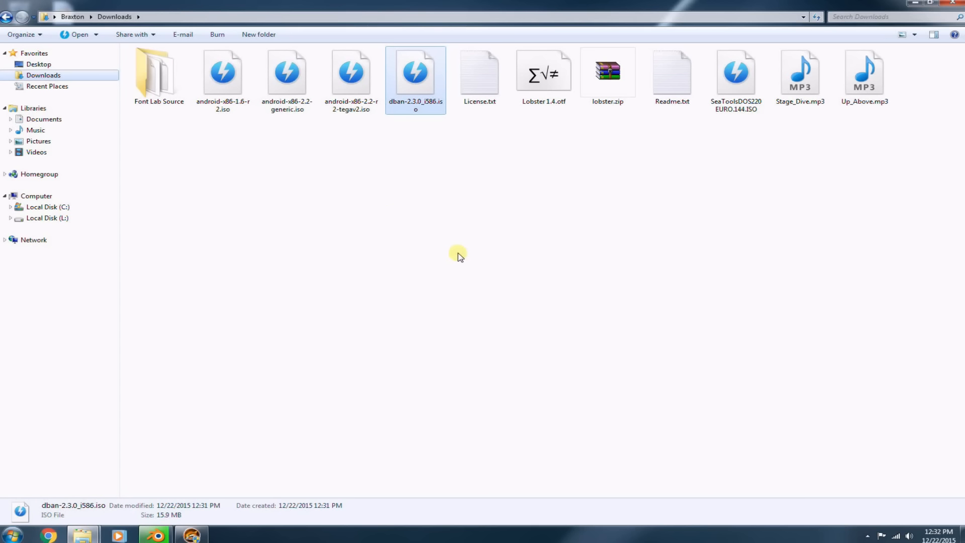
mouse_move(434, 229)
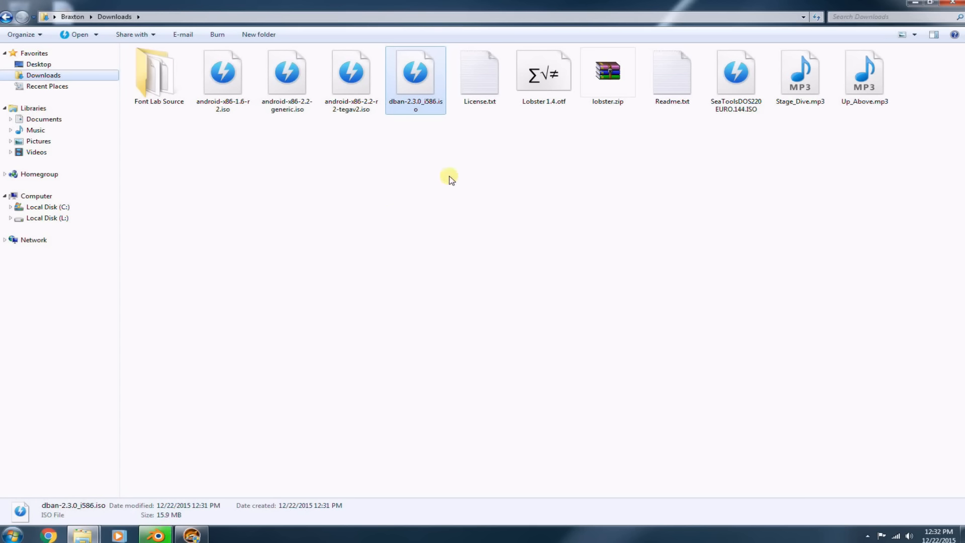
mouse_move(454, 178)
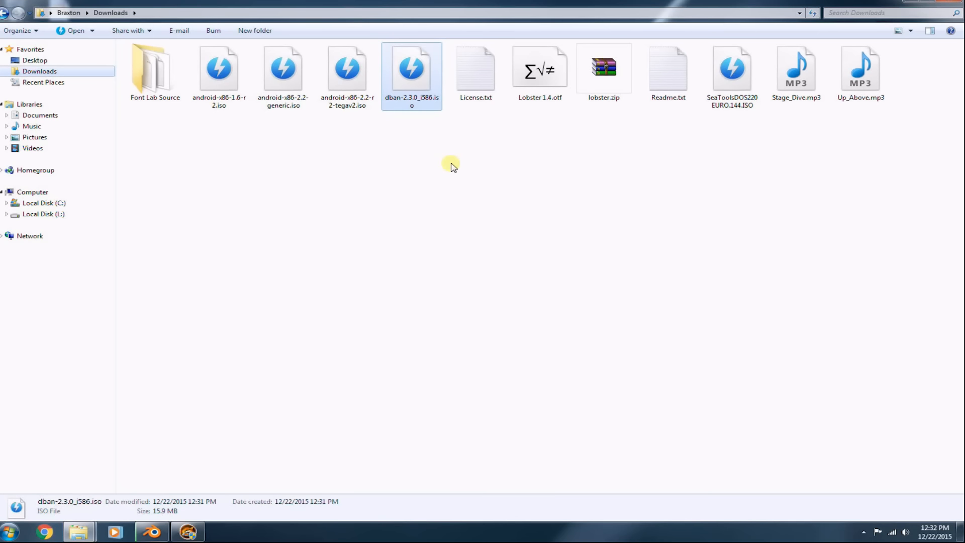
mouse_move(455, 169)
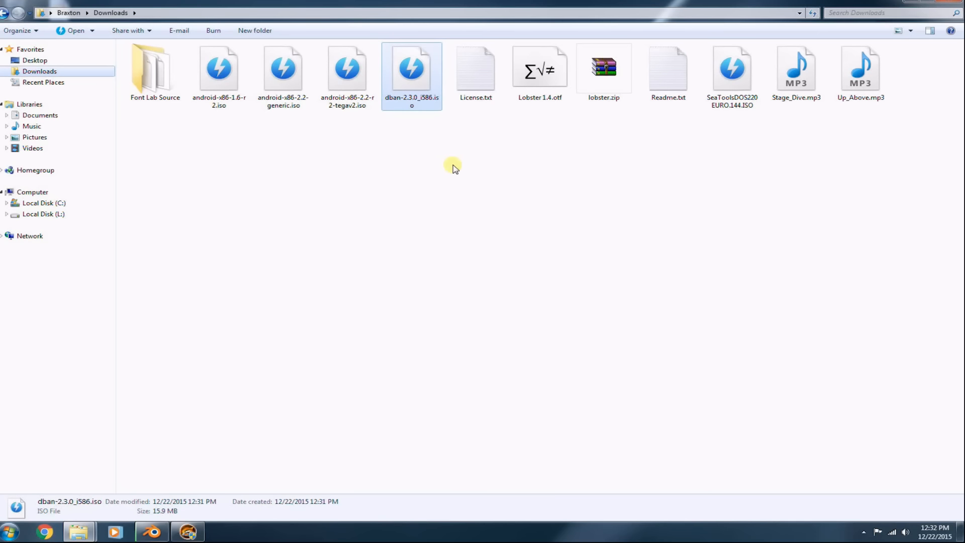
mouse_move(446, 159)
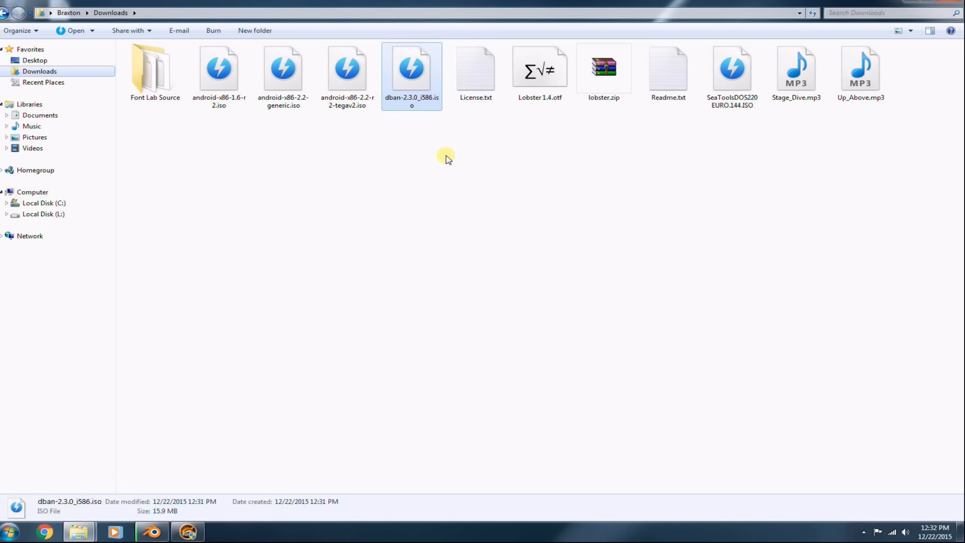
mouse_move(511, 325)
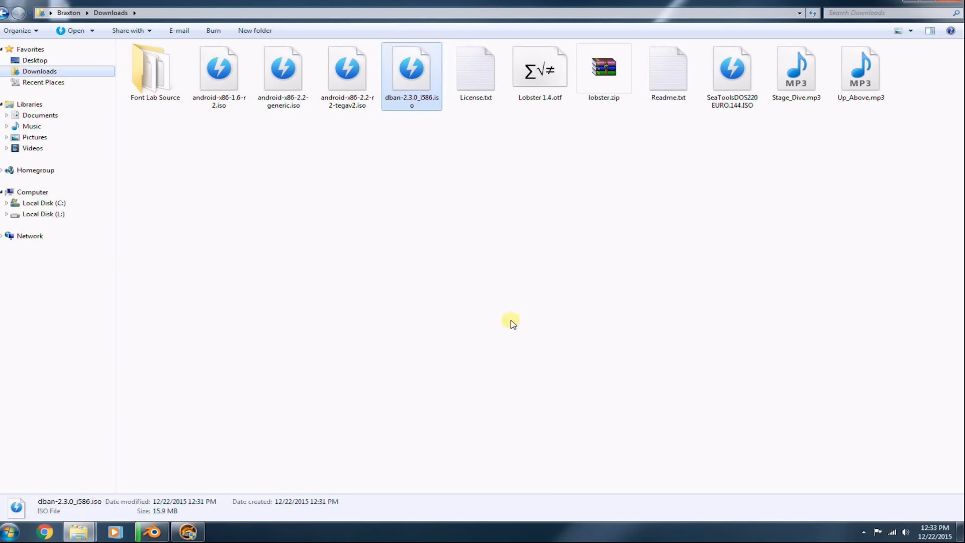
mouse_move(473, 302)
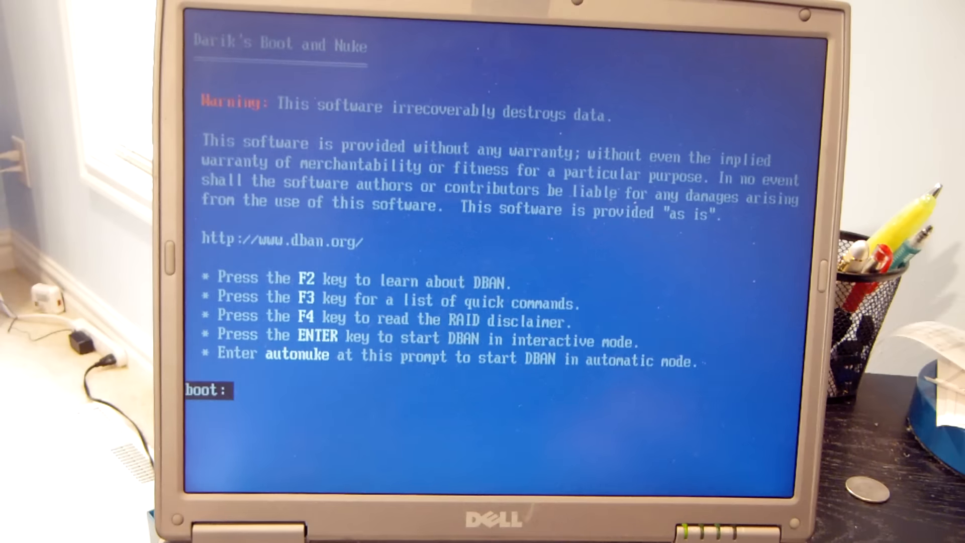
- Discard the typed 'autonuke' at the boot: prompt and start DBAN in interactive mode
type("auto")
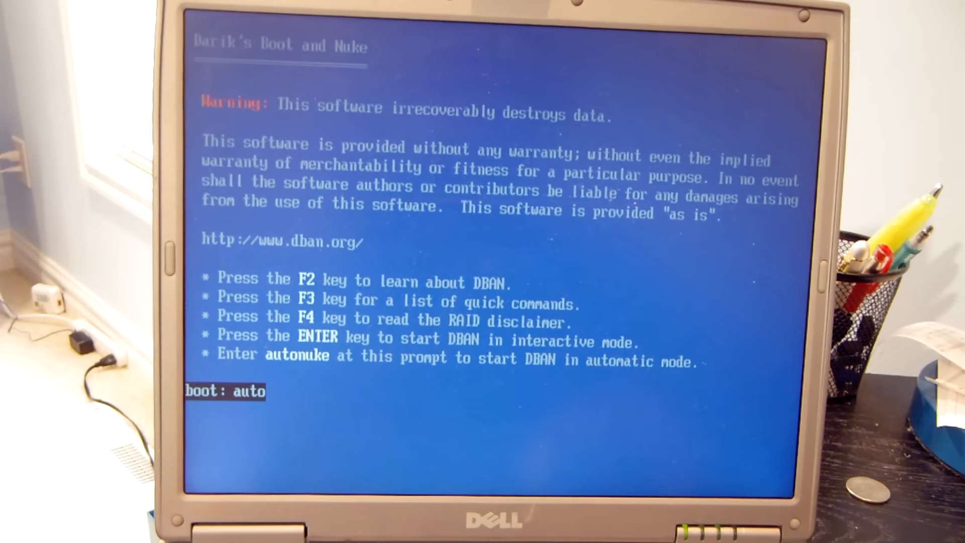
type("nuke")
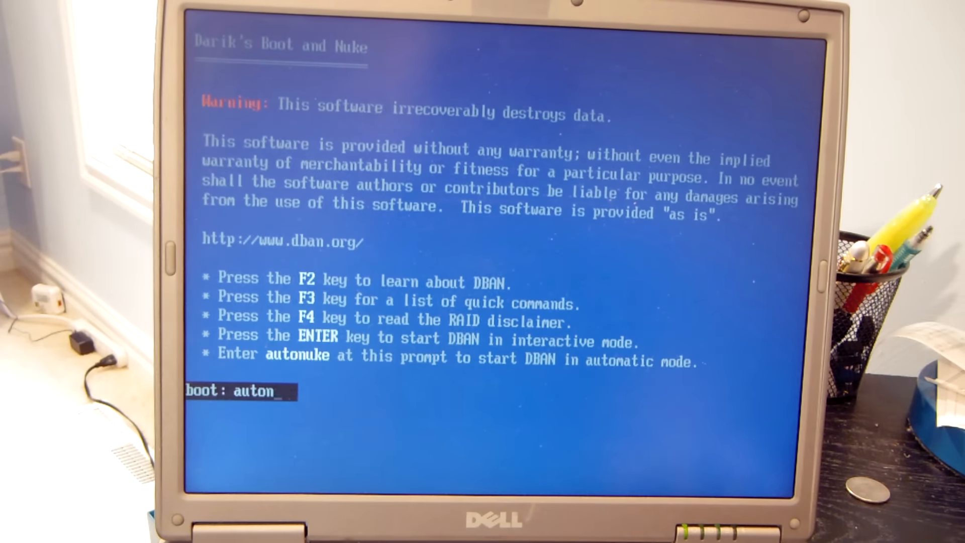
key("Backspace")
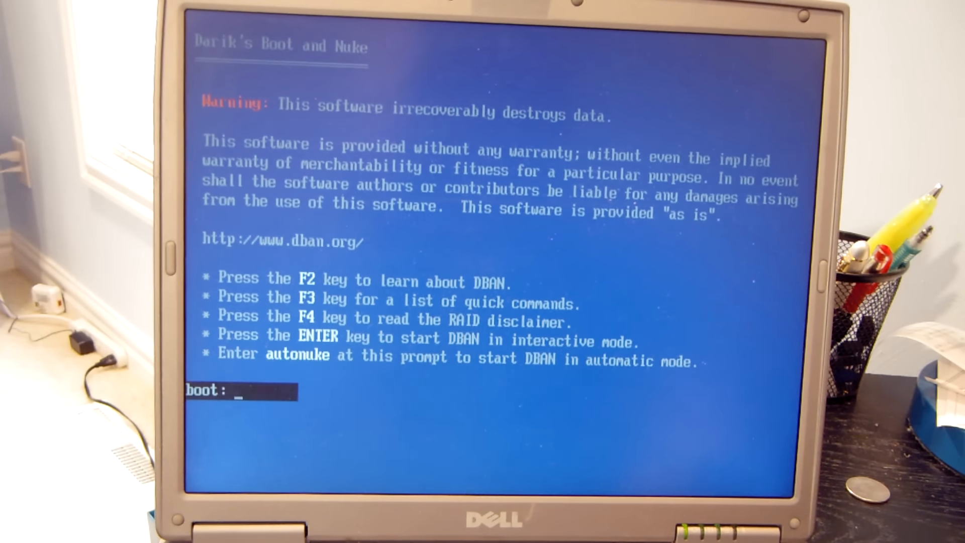
key("enter")
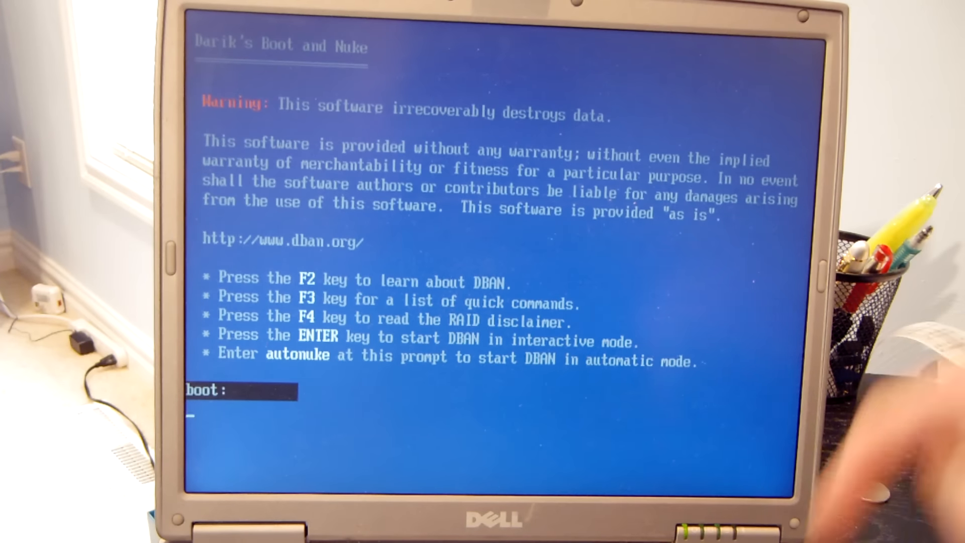
key("enter")
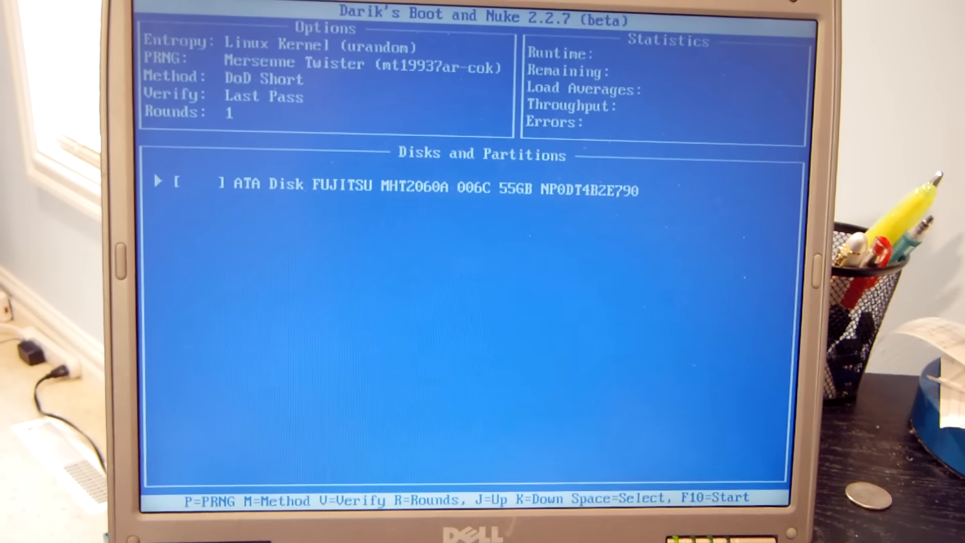
- Set the wipe method to Quick Erase and mark the 55GB Fujitsu ATA disk [wipe]
key("m")
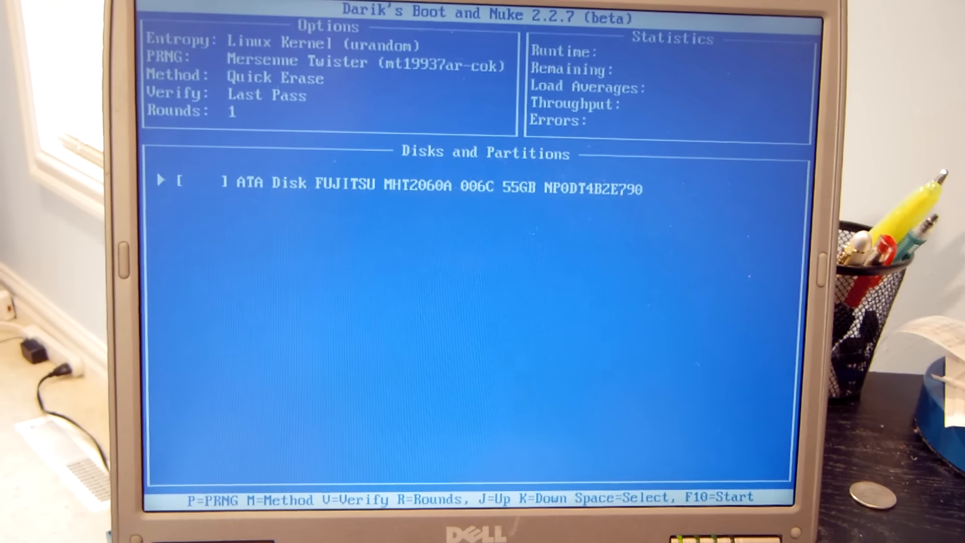
key("space")
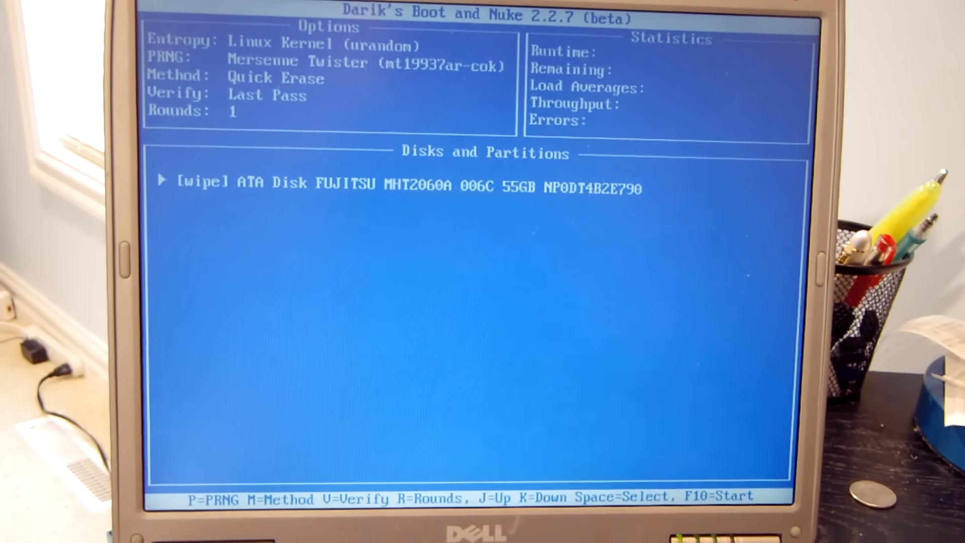